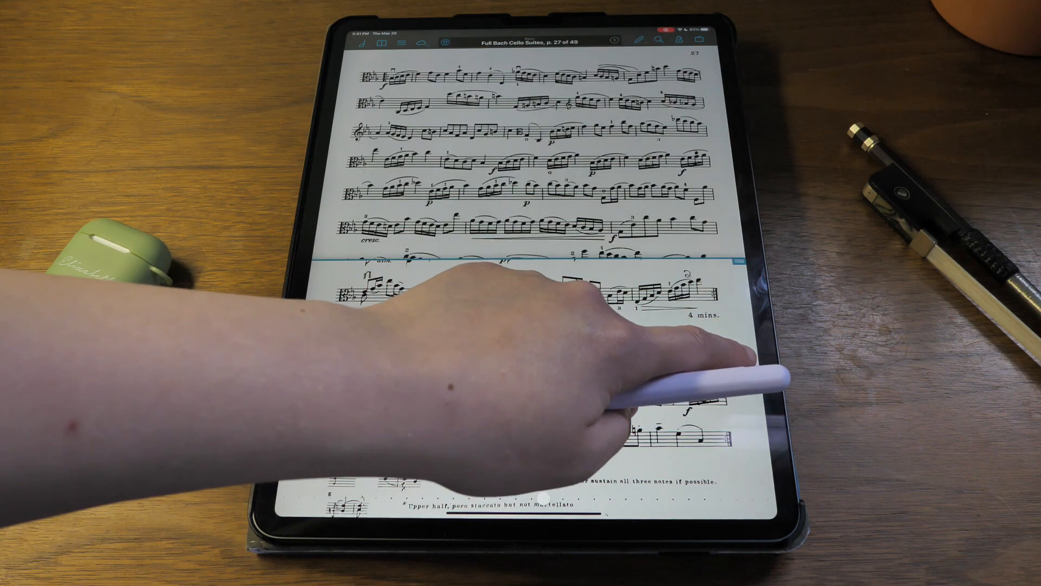
# Step: Advance through the Full Bach Cello Suites pages using half-page turns
pyautogui.hscroll(-3)
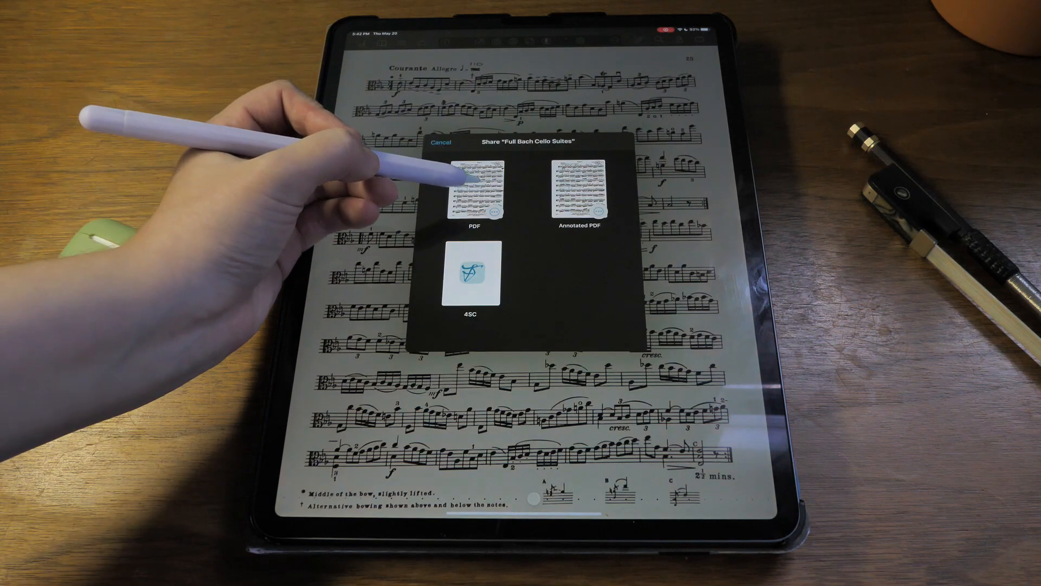
# Step: Check the PDF export's Start/End Page range, then return to the share format list
pyautogui.click(475, 193)
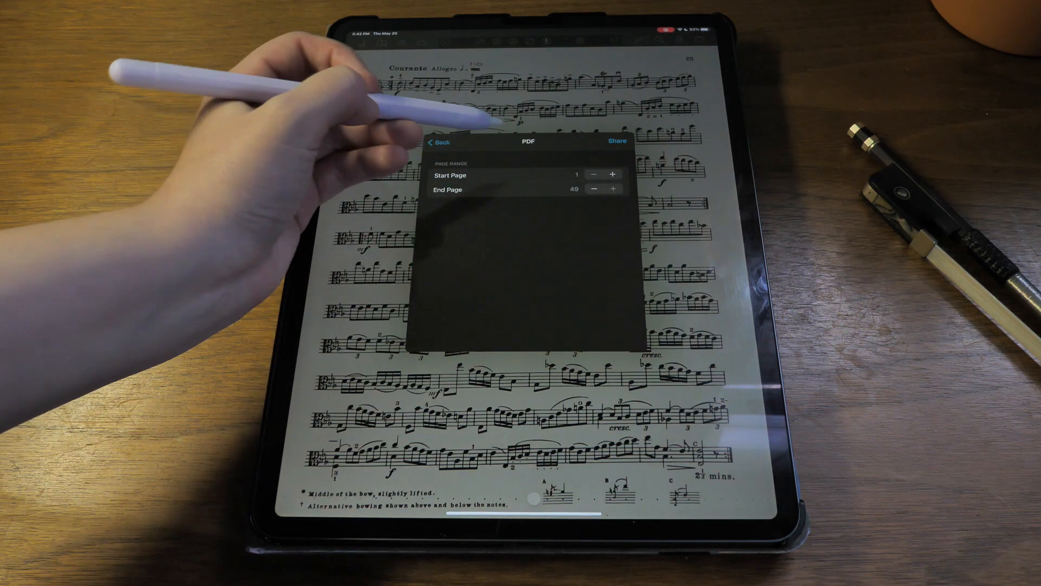
pyautogui.click(616, 141)
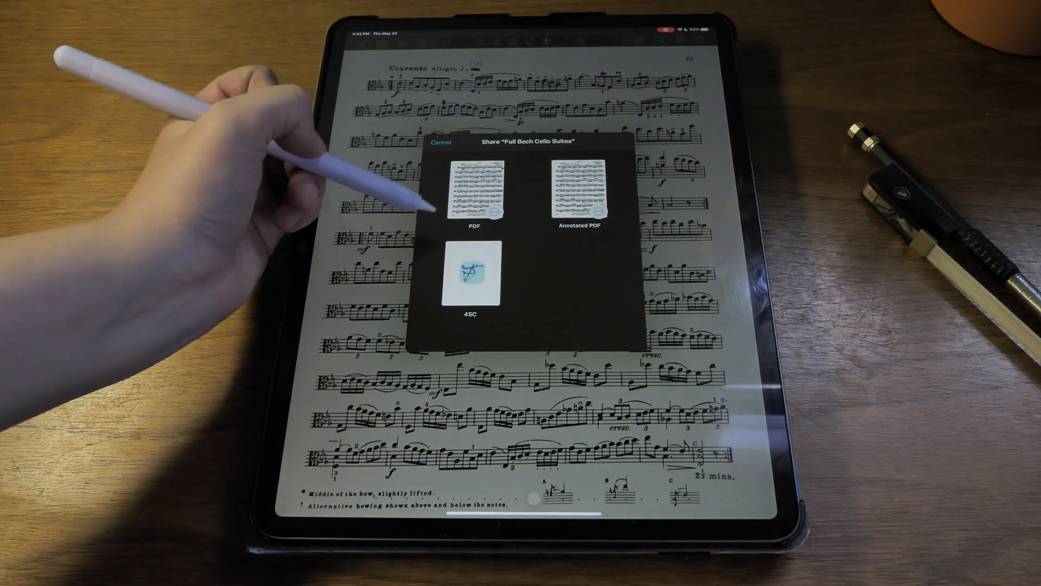
pyautogui.click(582, 190)
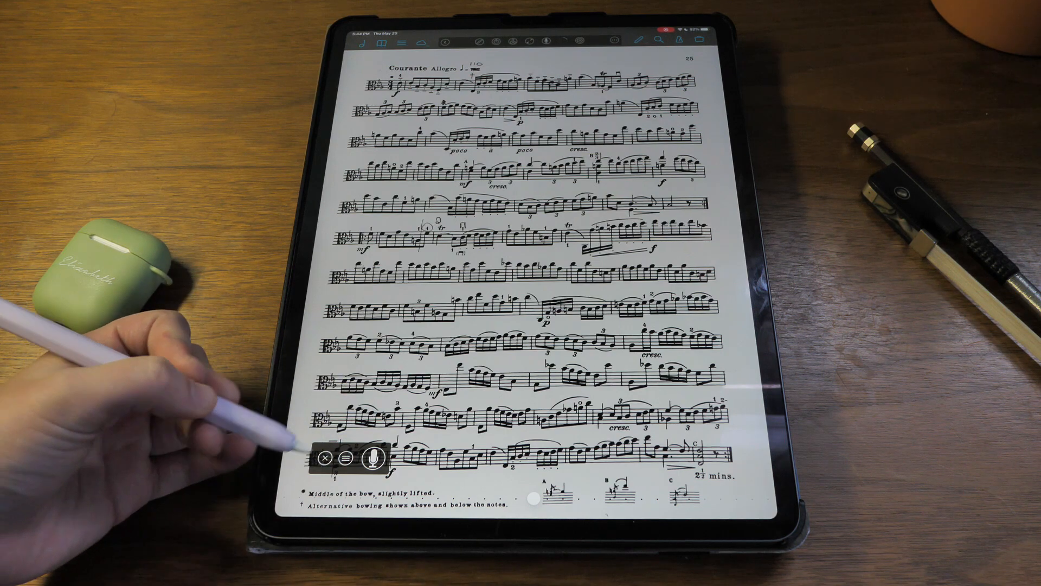
# Step: Record a nine-second audio clip over the Courante page and view it in Recordings
pyautogui.click(372, 459)
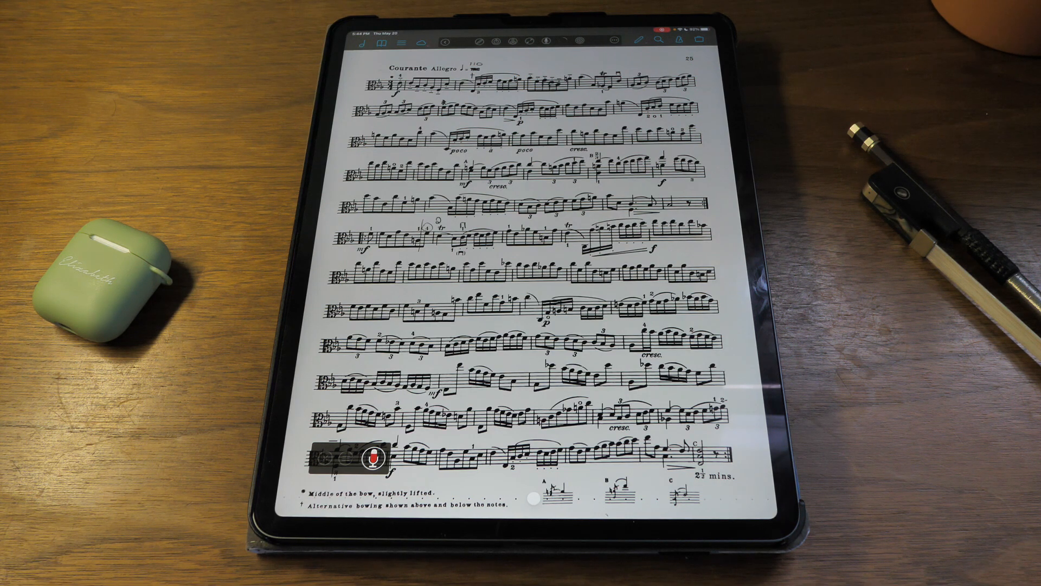
pyautogui.click(373, 458)
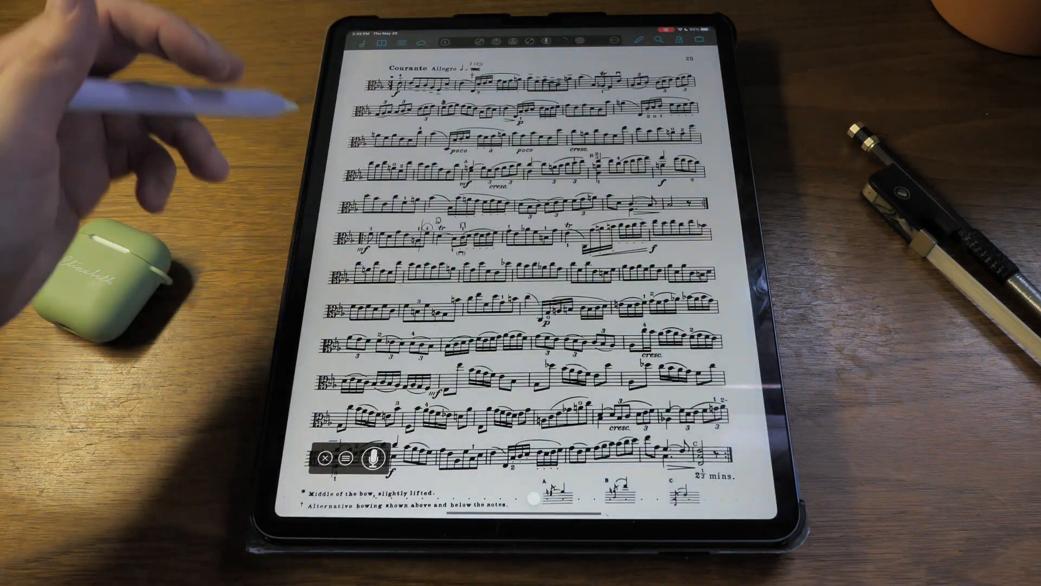
pyautogui.click(347, 458)
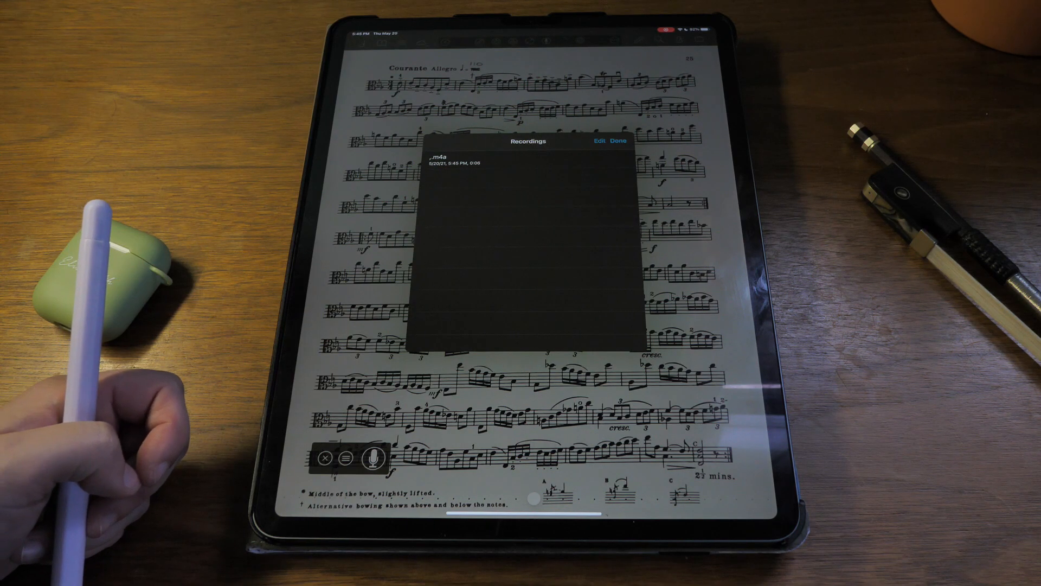
# Step: Rename the new recording in the Recordings list
pyautogui.click(599, 140)
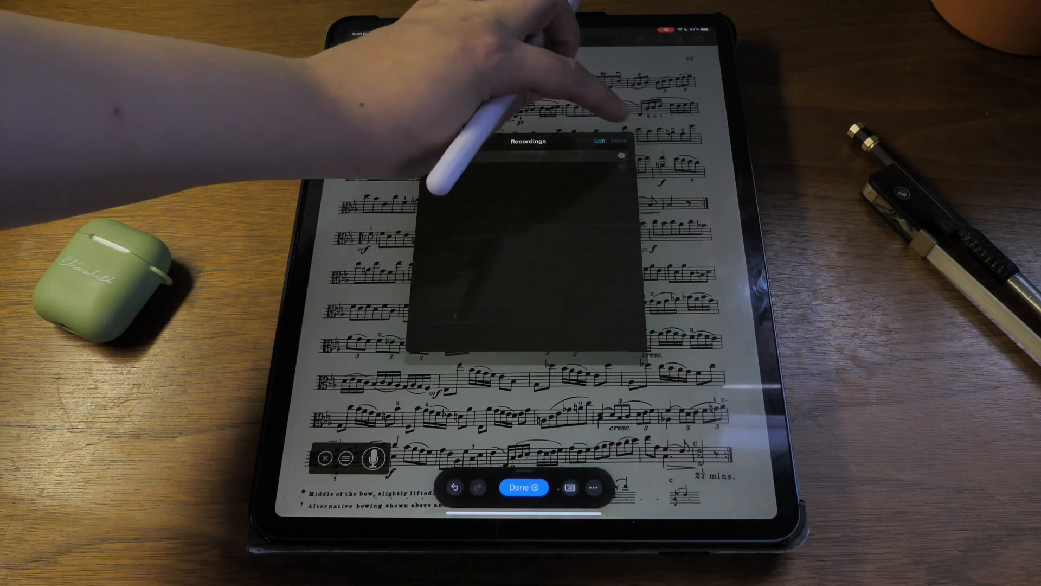
pyautogui.click(525, 487)
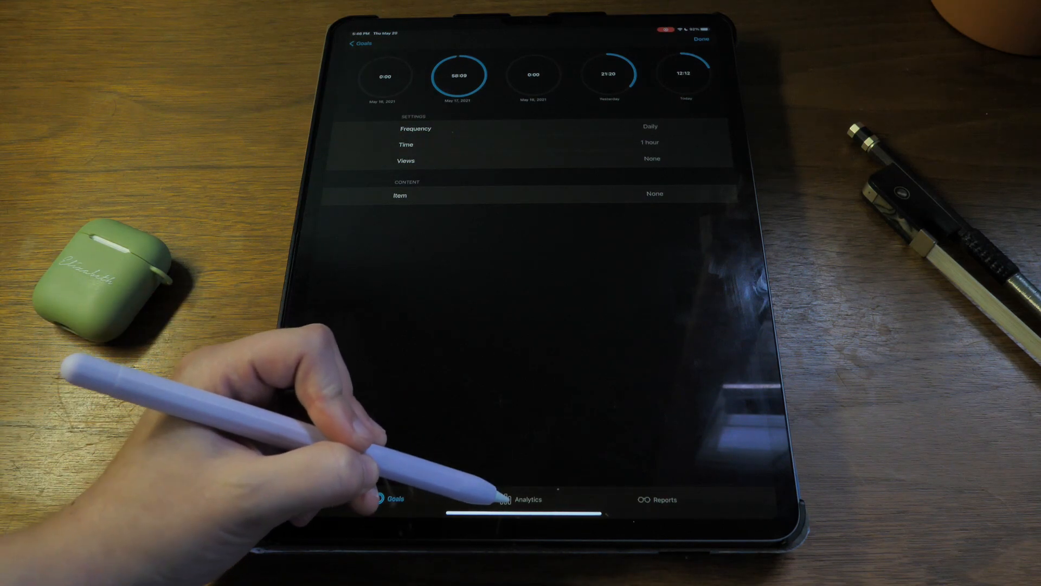
# Step: Review per-score practice time in Analytics and the dashboard's tracking settings
pyautogui.click(519, 499)
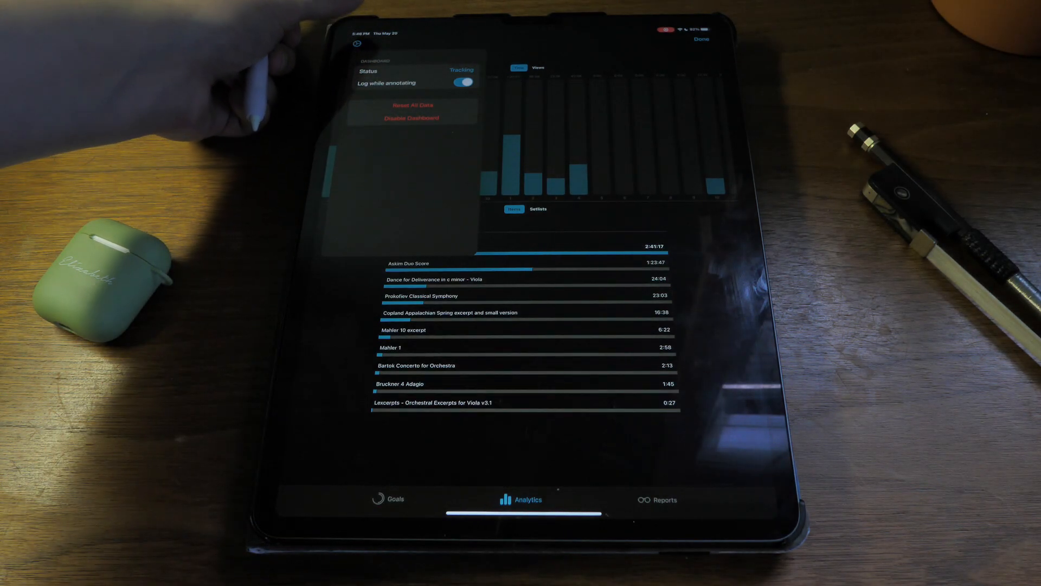
pyautogui.click(659, 499)
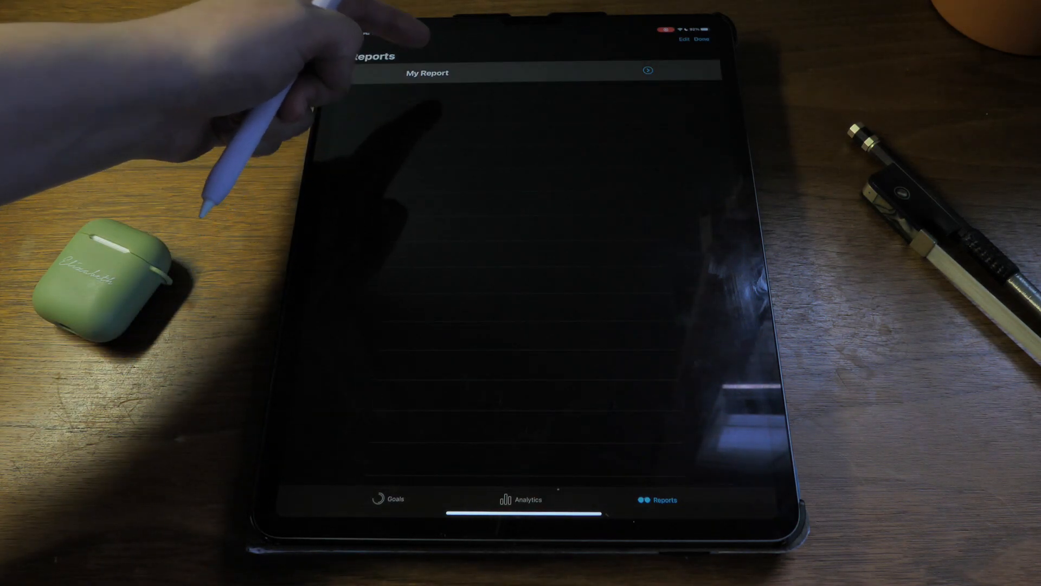
# Step: View My Report's 5/9/21–5/15/21 practice summary, then return to Goals
pyautogui.click(425, 74)
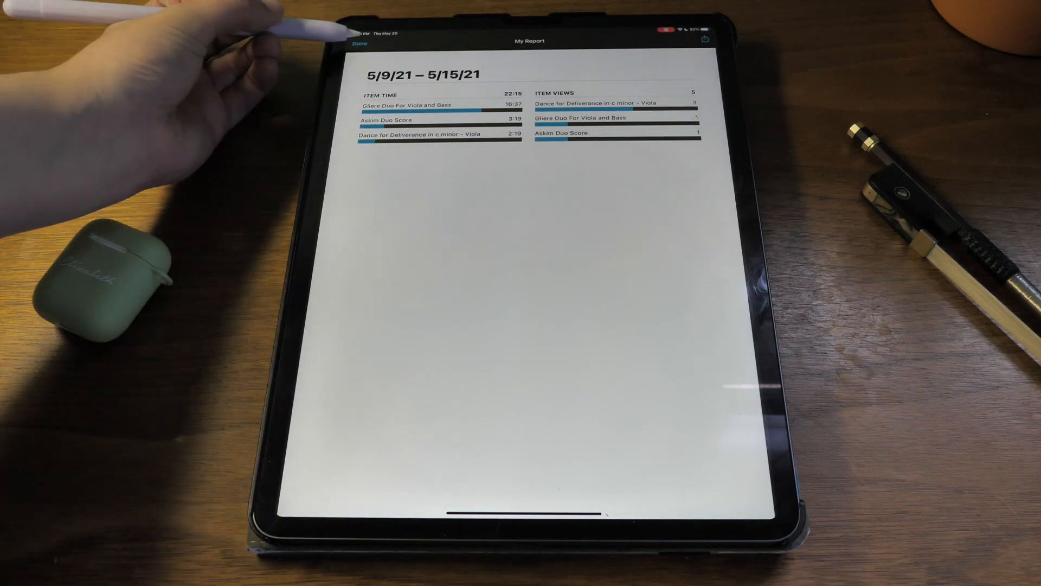
pyautogui.click(356, 41)
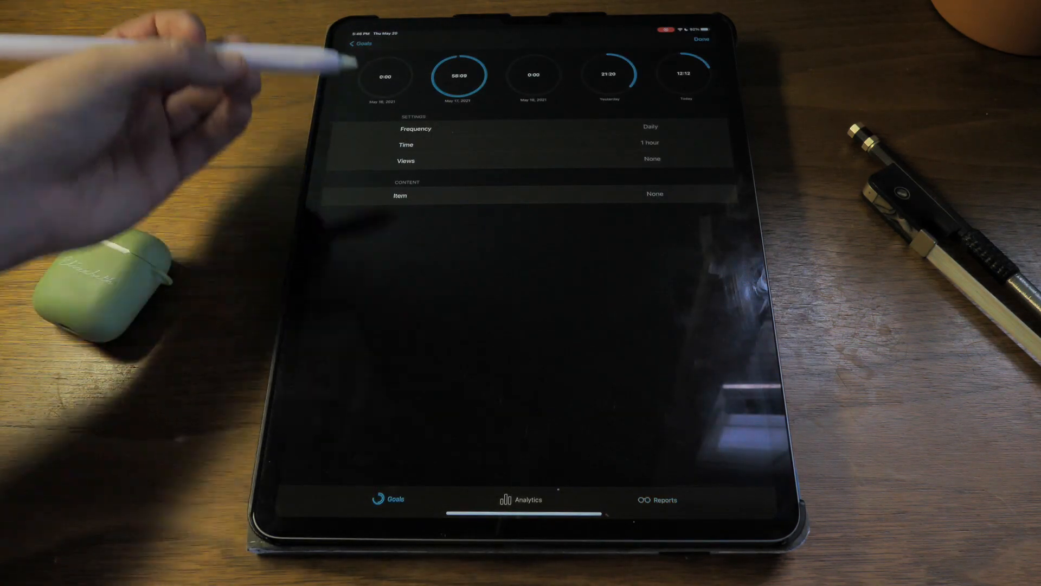
pyautogui.click(353, 43)
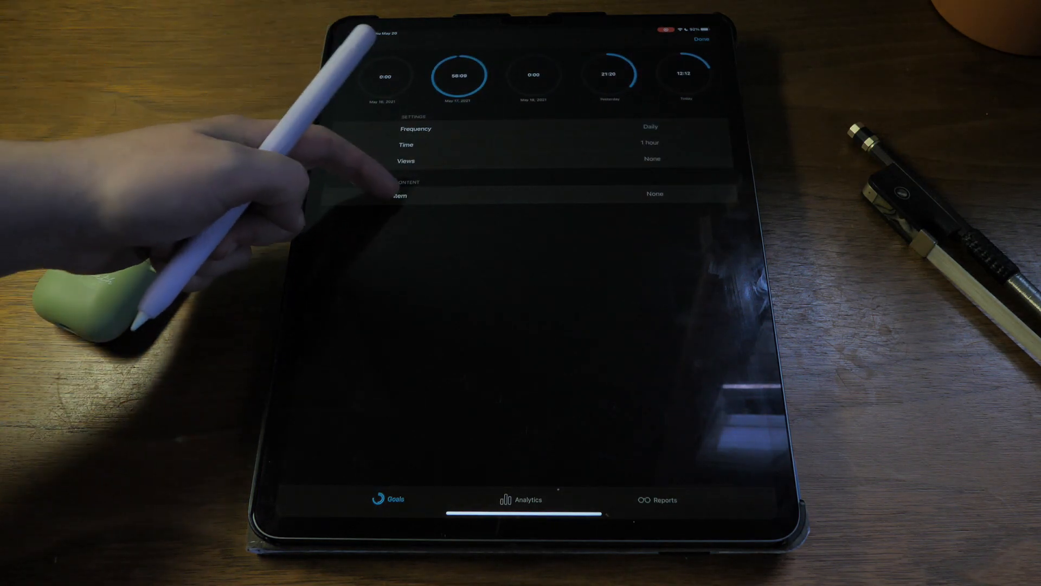
pyautogui.click(649, 127)
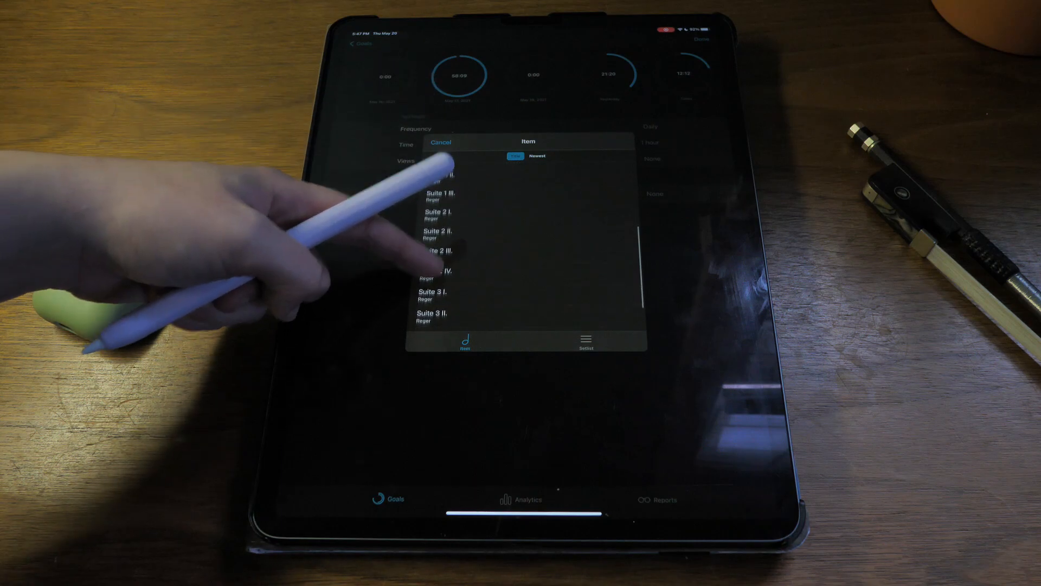
pyautogui.click(440, 142)
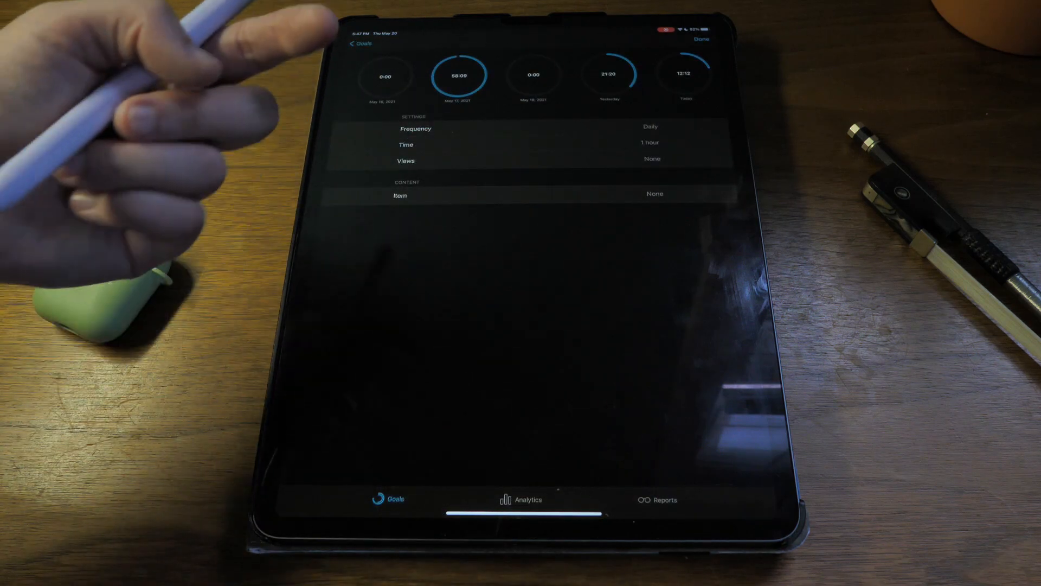